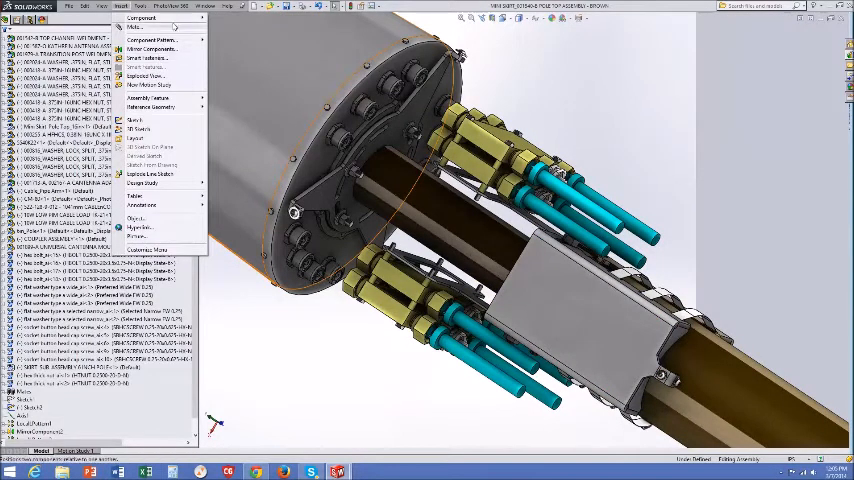
# Insert a new empty subassembly Assem1 and open it in its own window
pyautogui.click(141, 17)
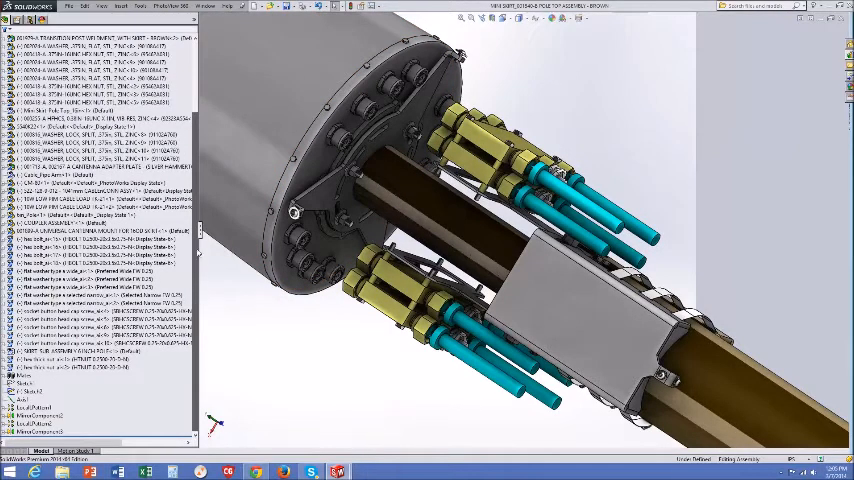
pyautogui.rightClick(40, 20)
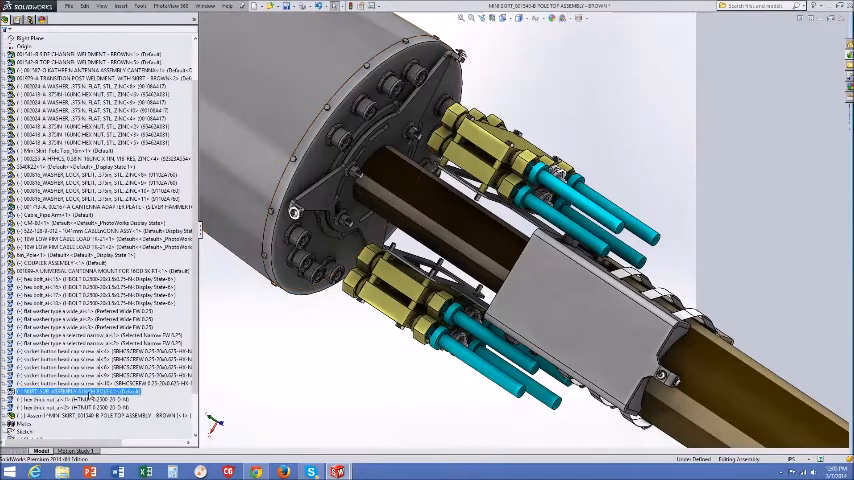
pyautogui.click(95, 417)
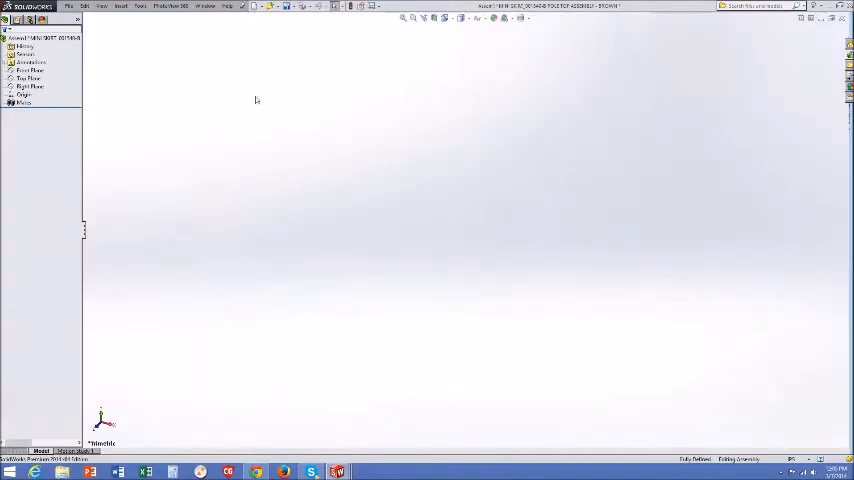
# Insert several new empty virtual parts into Assem1 as wire components
pyautogui.click(120, 7)
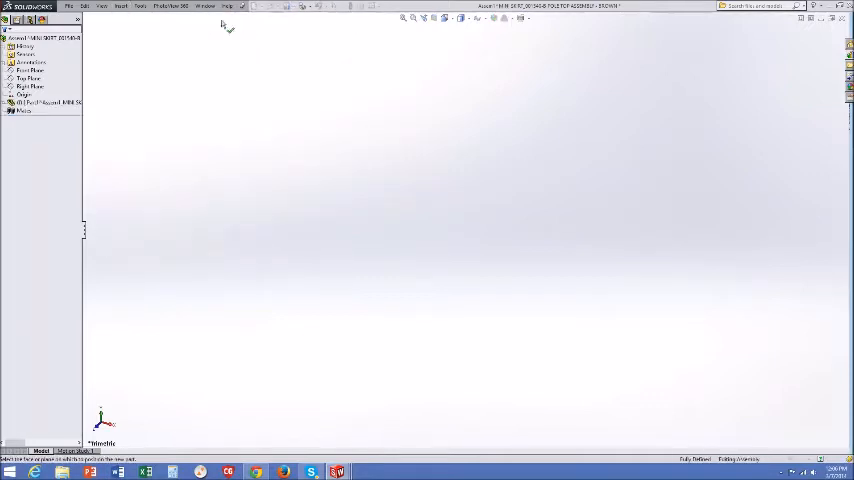
pyautogui.click(122, 8)
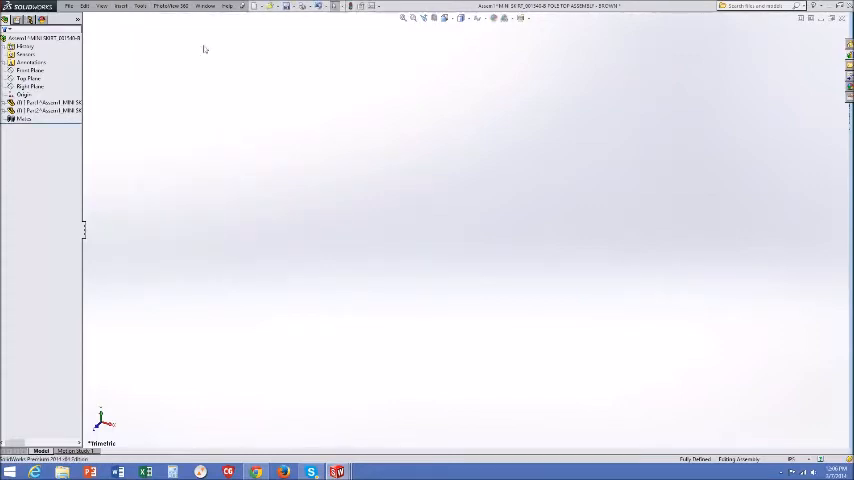
pyautogui.click(120, 8)
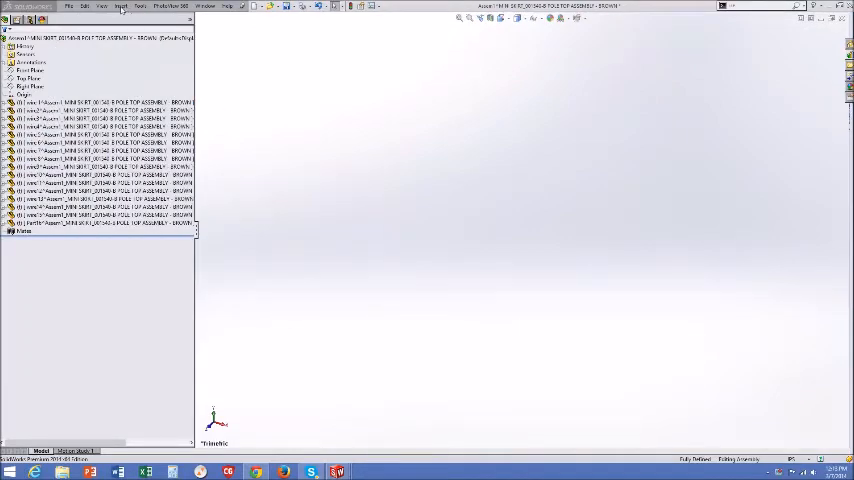
# Expand the last wire part to show its default planes and origin
pyautogui.click(121, 8)
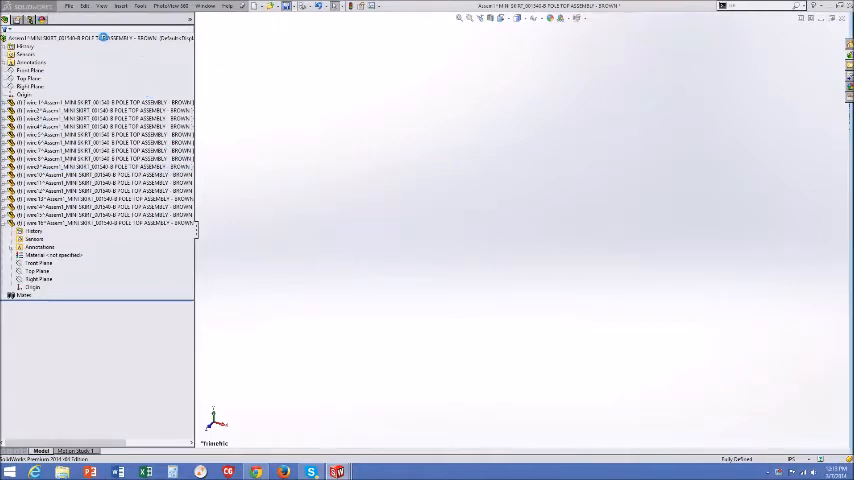
# Save the subassembly as 'WIRE HARNESS ASSEMBLY', accepting the virtual-component warning
pyautogui.click(68, 6)
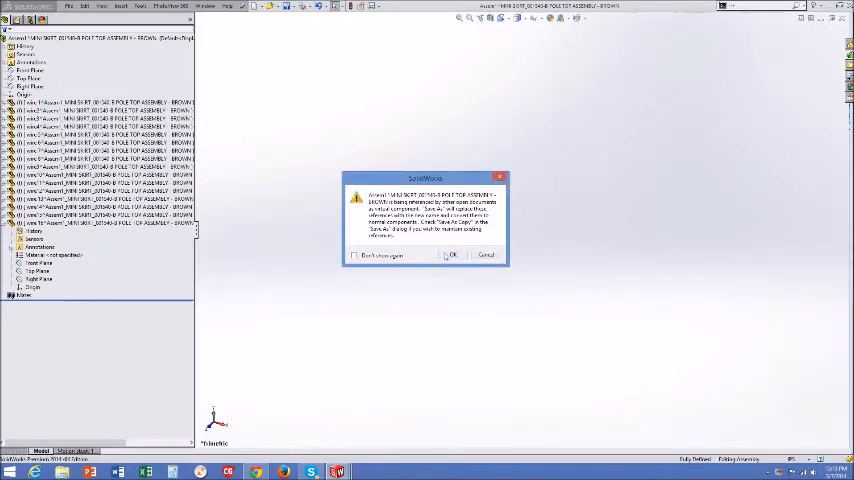
pyautogui.click(451, 254)
pyautogui.write('WIRE HARNESS ASSEMBLY')
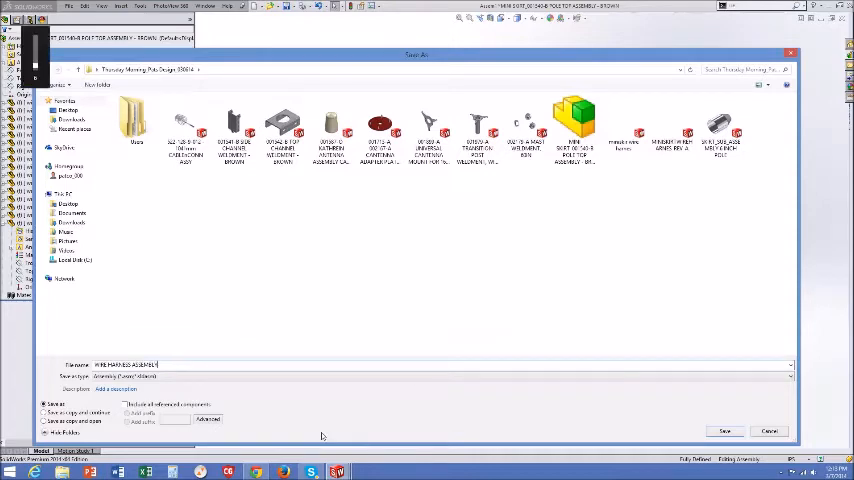
pyautogui.click(724, 431)
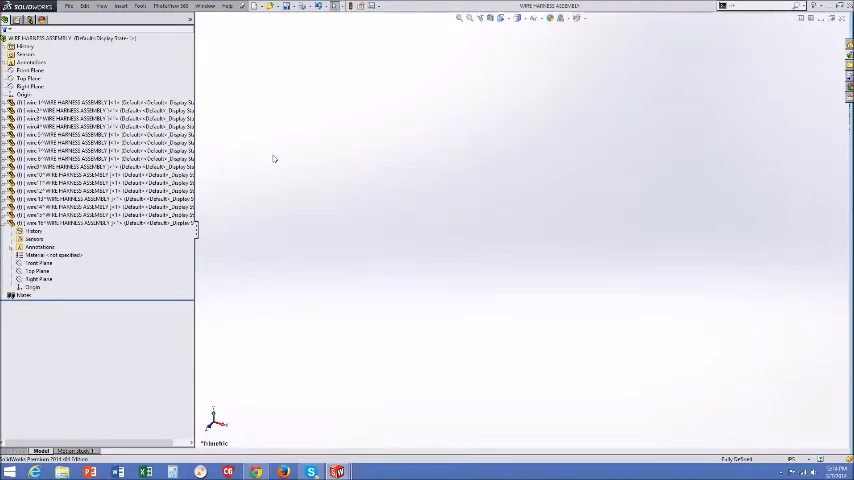
pyautogui.moveTo(548, 59)
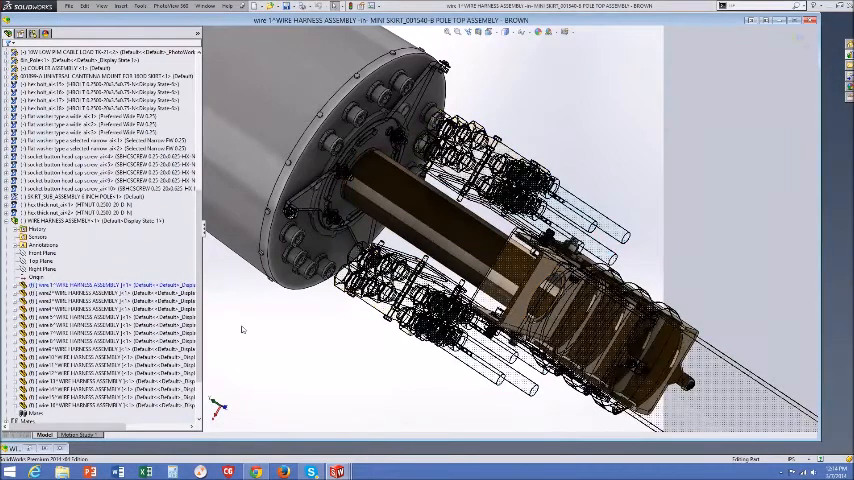
# Edit wire 1 in place within the pole-top assembly
pyautogui.rightClick(245, 330)
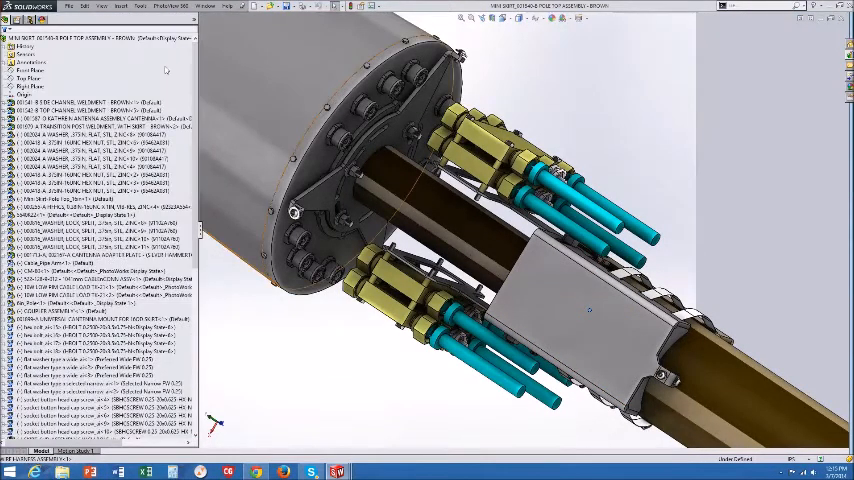
pyautogui.rightClick(30, 62)
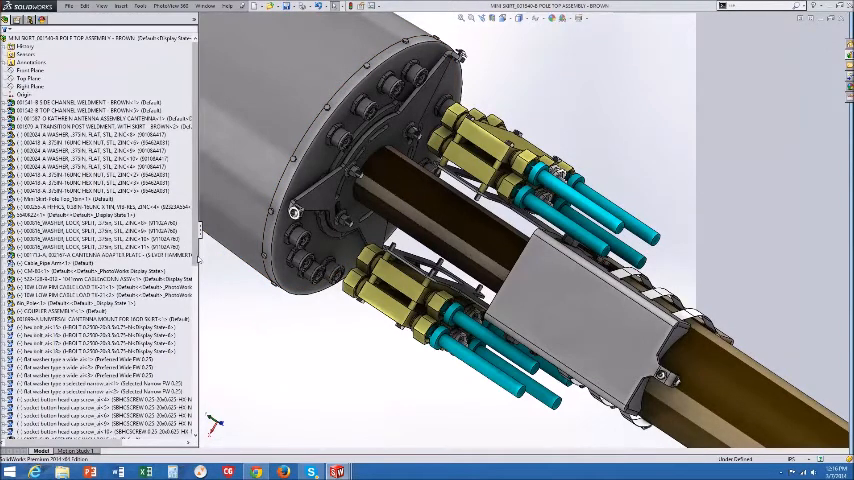
pyautogui.scroll(-3)
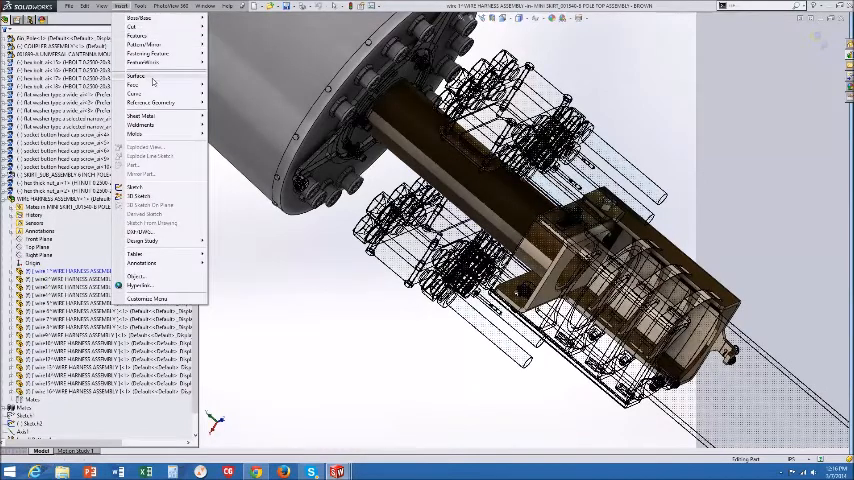
# Copy a connector cylinder's face into wire 1 as a zero-offset surface
pyautogui.click(137, 77)
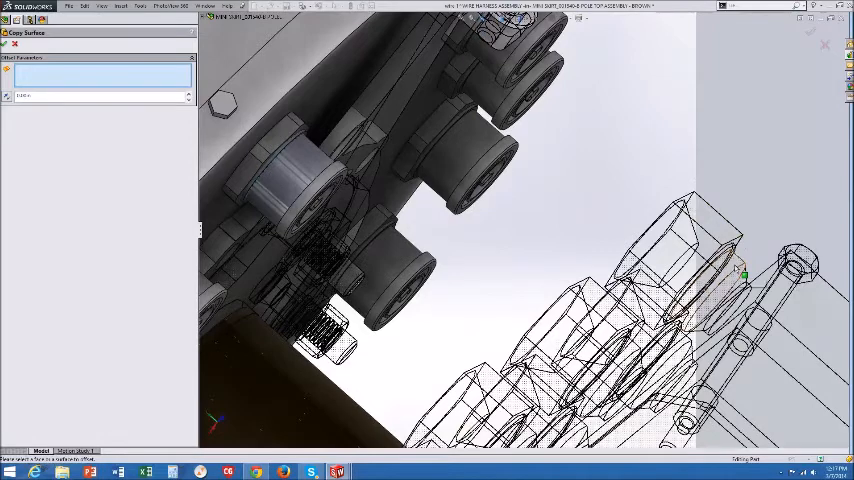
pyautogui.click(710, 295)
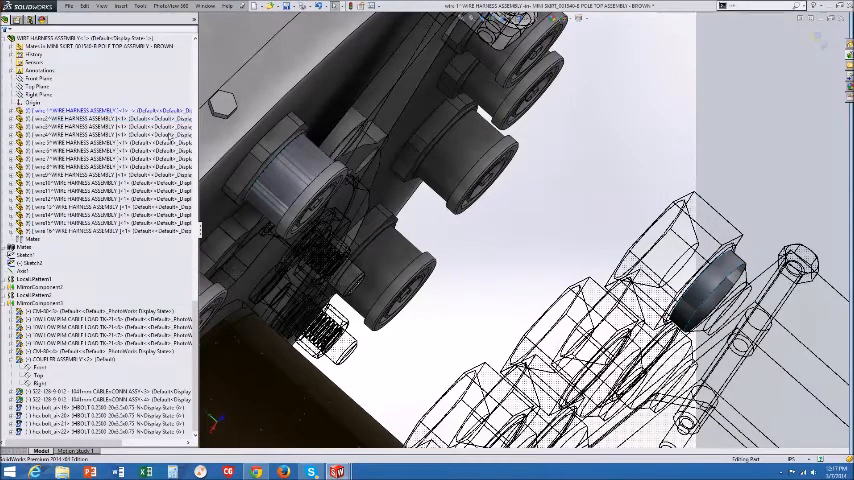
# Exit the wire 1 edit and save the new part internally in the assembly
pyautogui.click(290, 195)
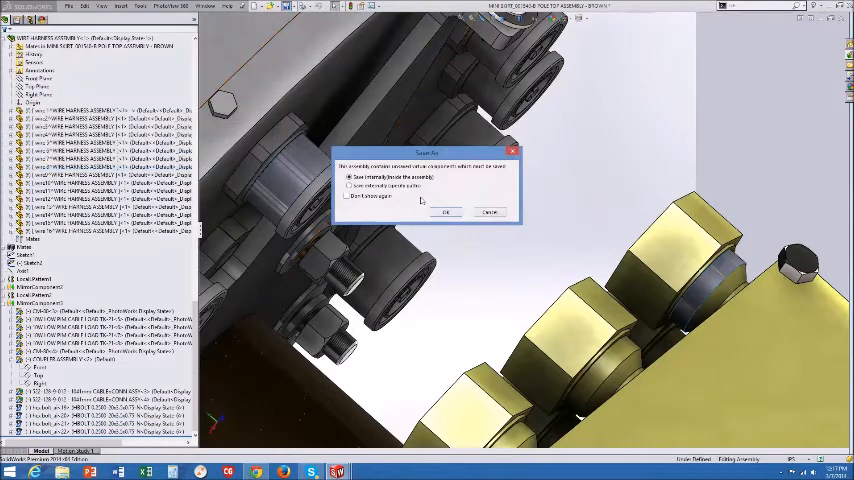
pyautogui.click(446, 212)
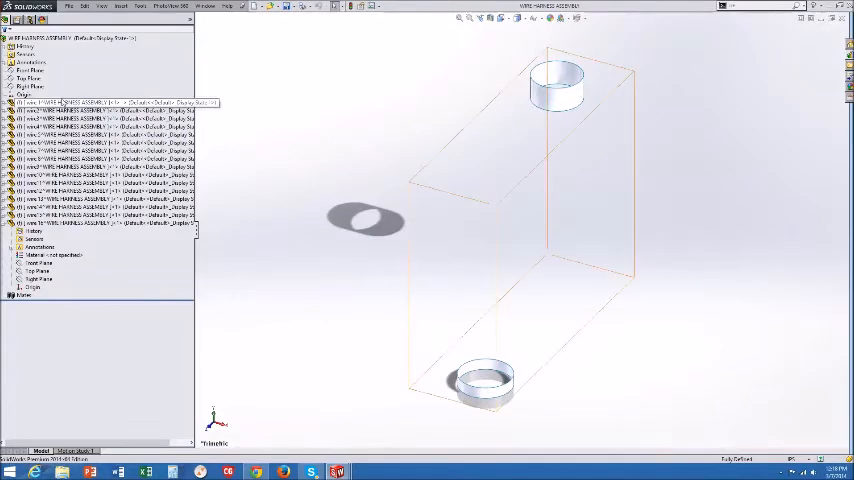
# Open the wire component as a separate part showing its swept wire
pyautogui.rightClick(60, 101)
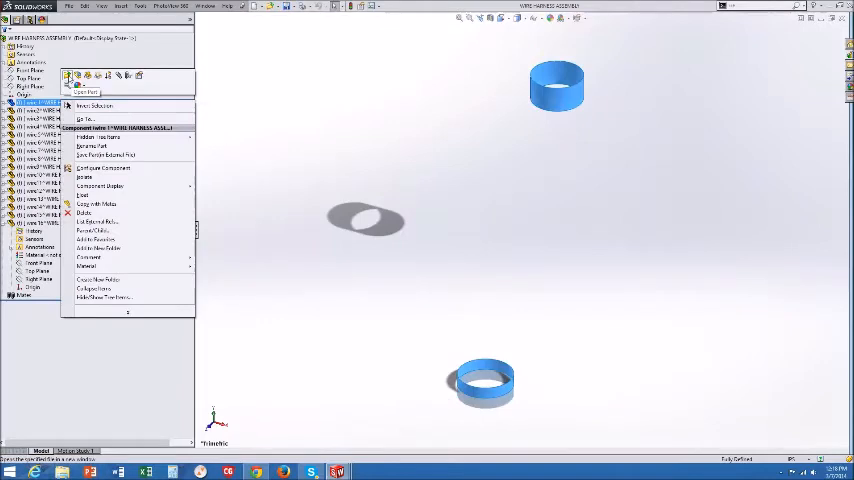
pyautogui.click(88, 91)
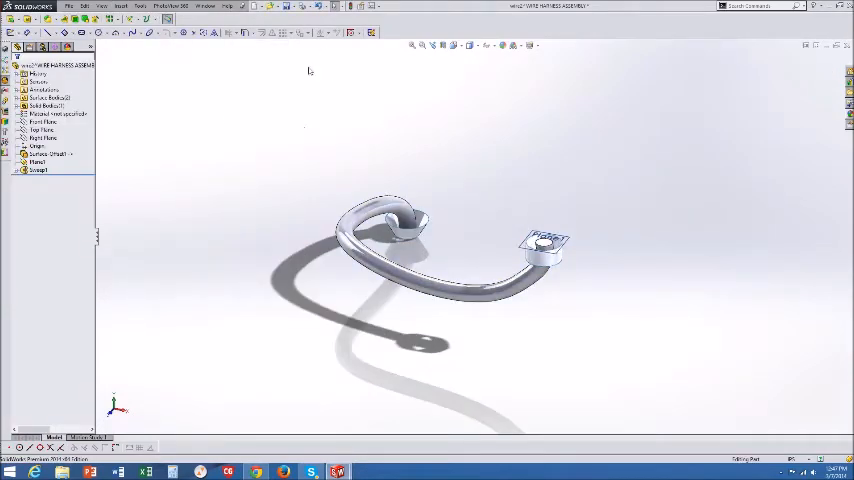
# Apply a yellow appearance to the wire part
pyautogui.rightClick(60, 65)
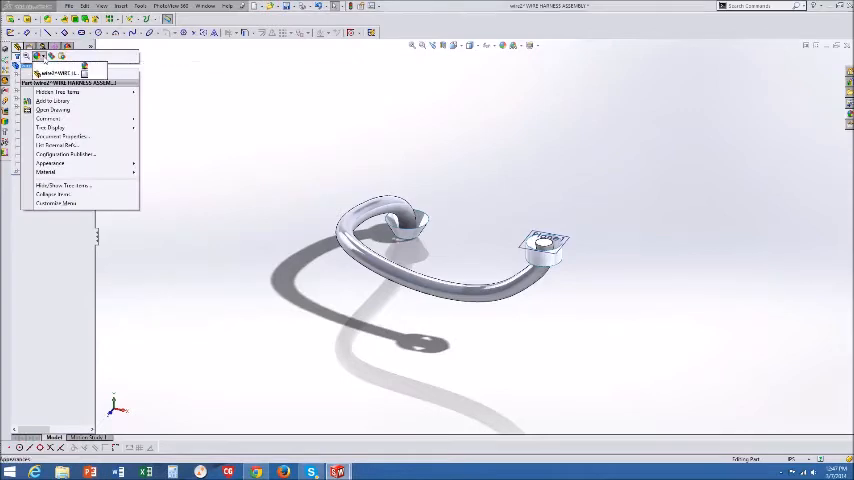
pyautogui.click(49, 163)
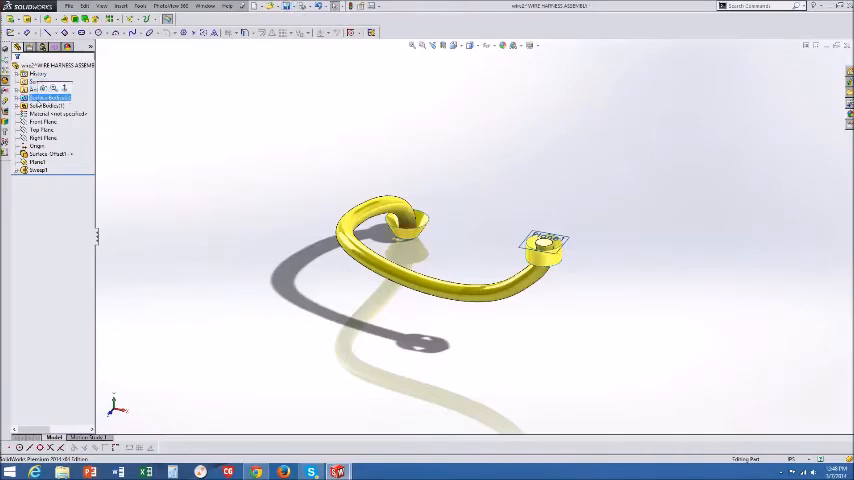
pyautogui.click(50, 113)
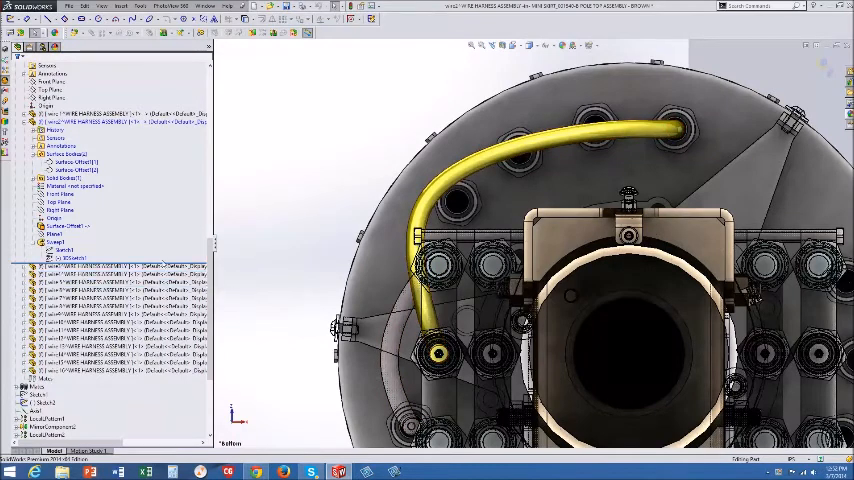
# In the pole-top assembly, bring up options for the wire's sweep sketch
pyautogui.rightClick(62, 257)
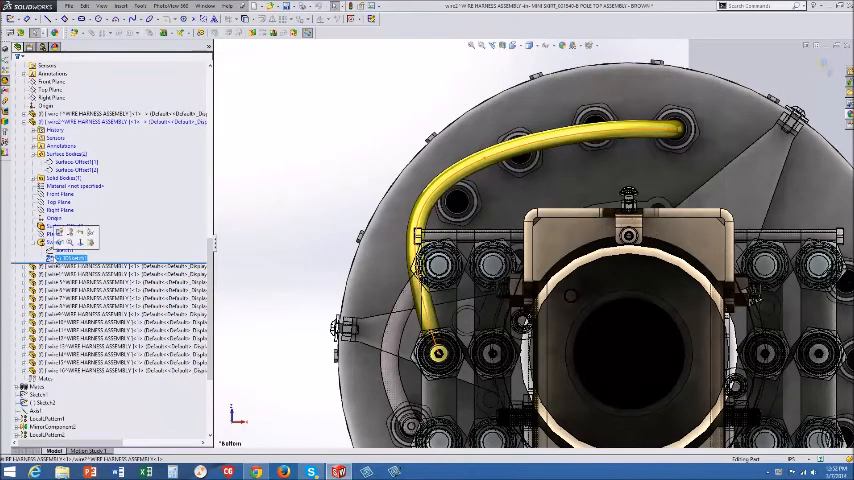